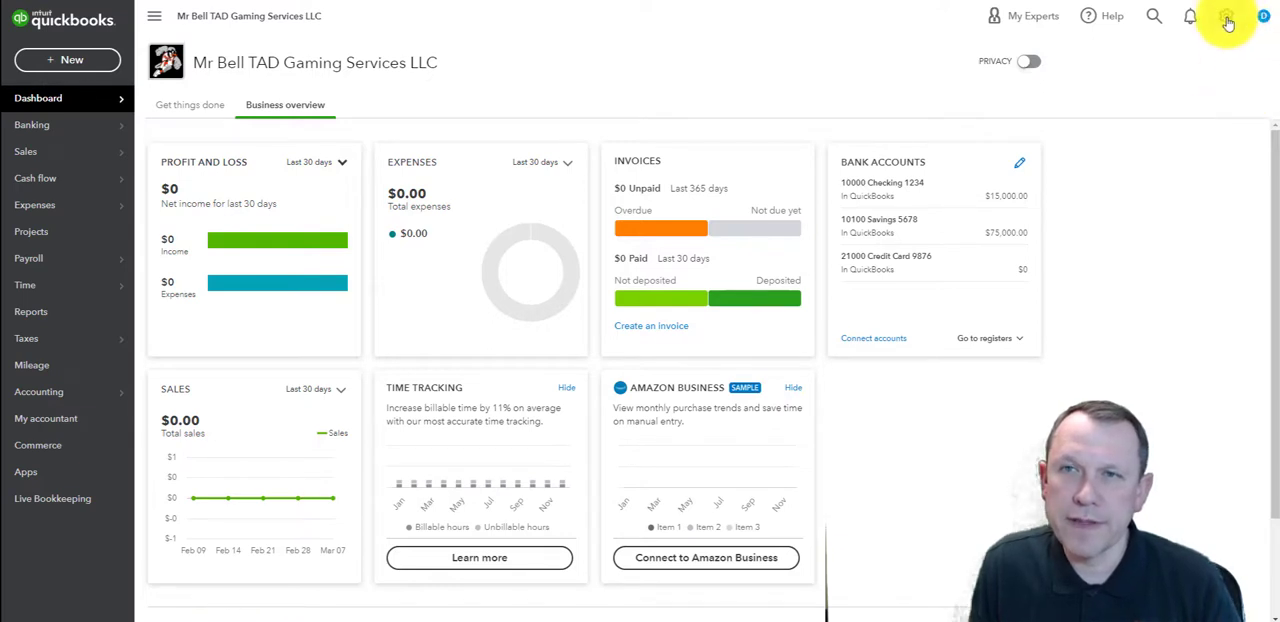
# Reach the Products and Services list from the gear menu's Lists section
pyautogui.click(1228, 16)
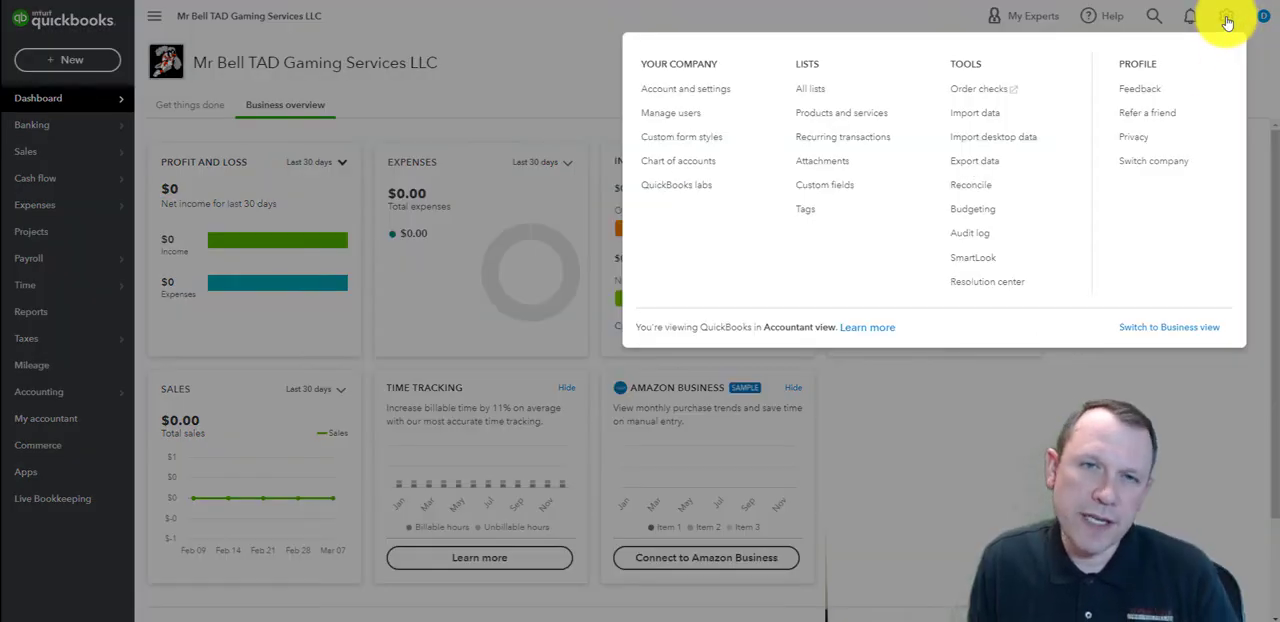
pyautogui.moveTo(840, 112)
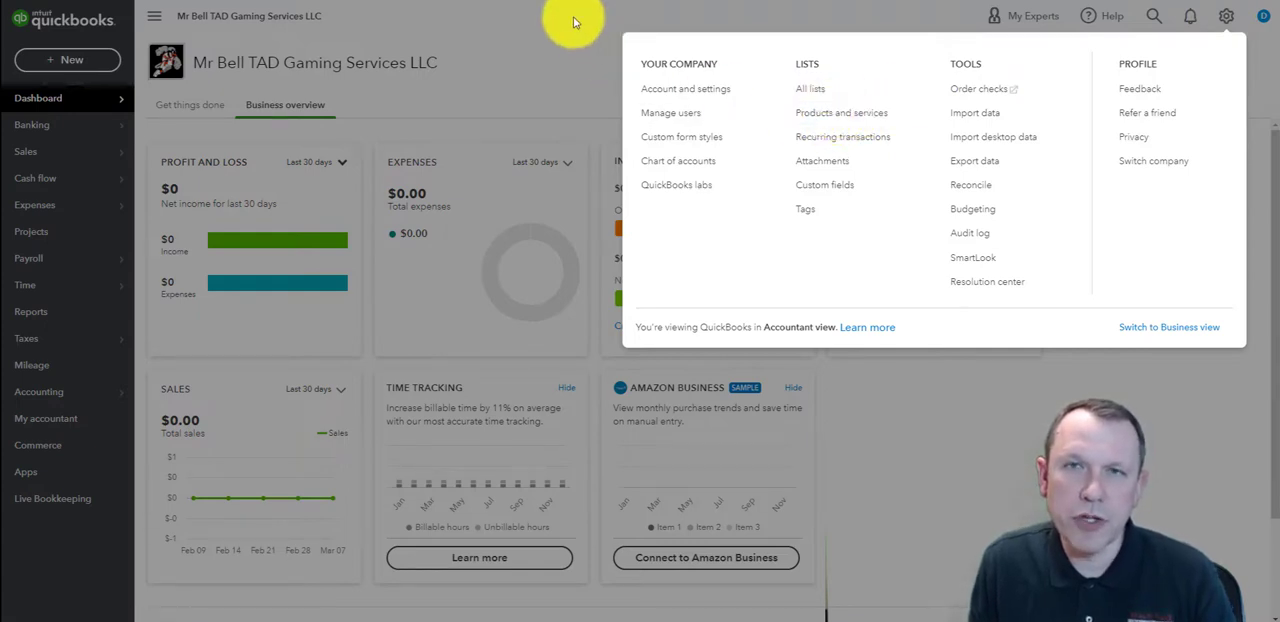
pyautogui.click(1226, 16)
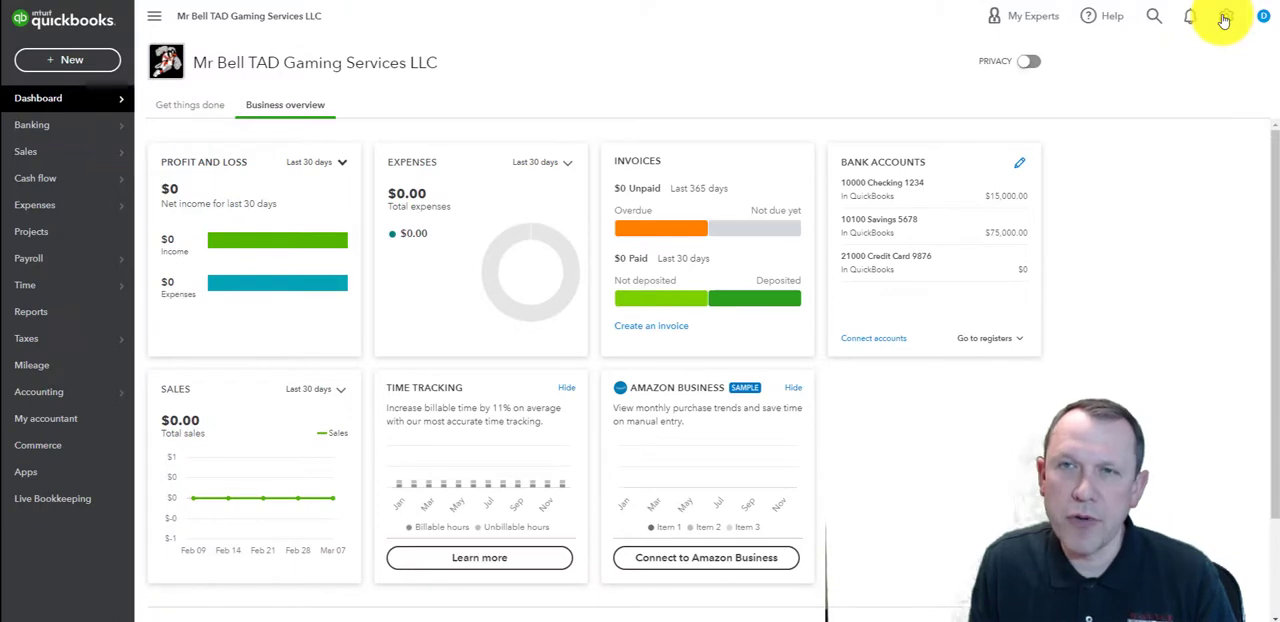
pyautogui.click(1226, 16)
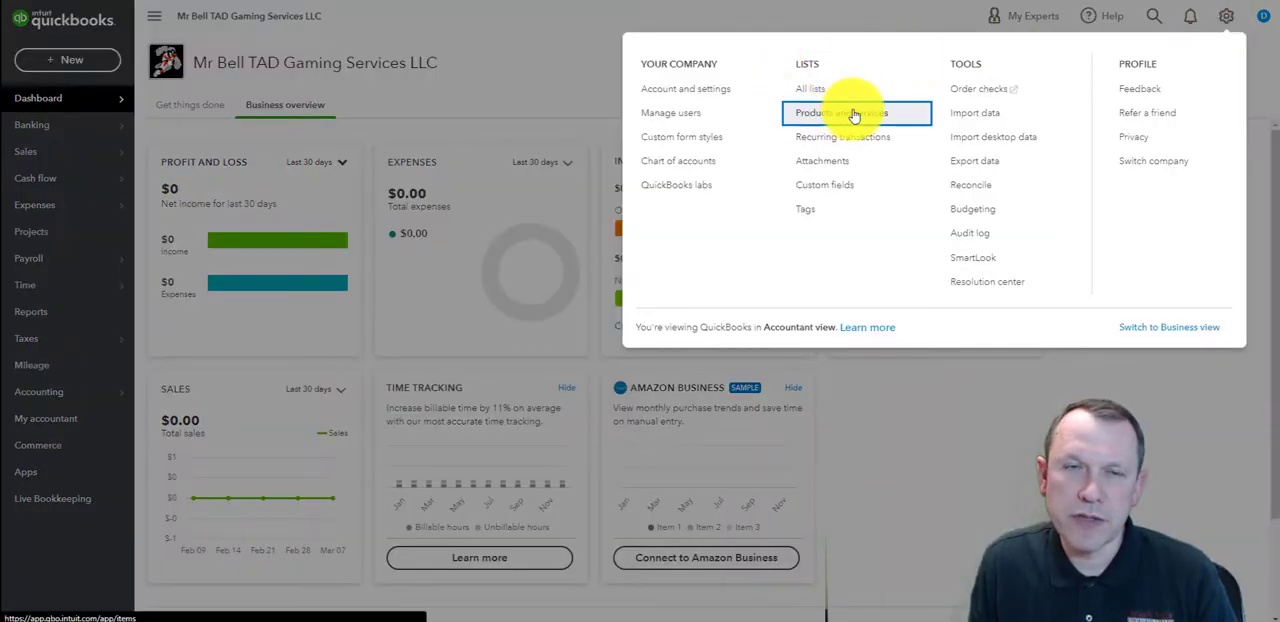
pyautogui.click(840, 112)
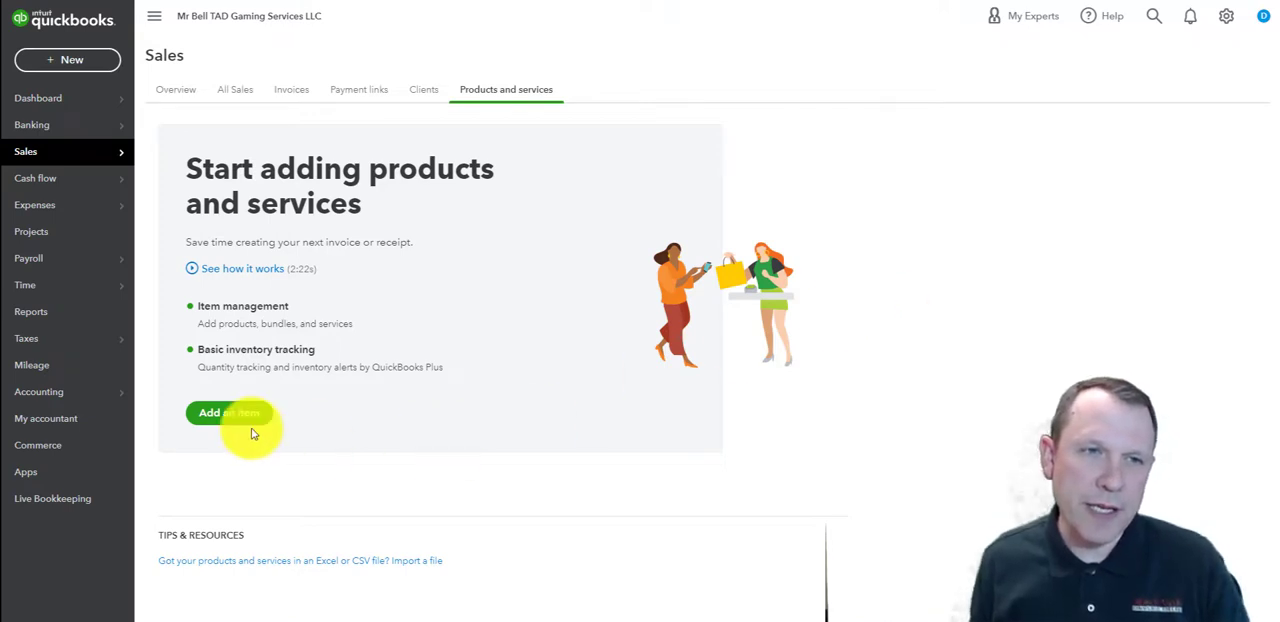
pyautogui.moveTo(248, 412)
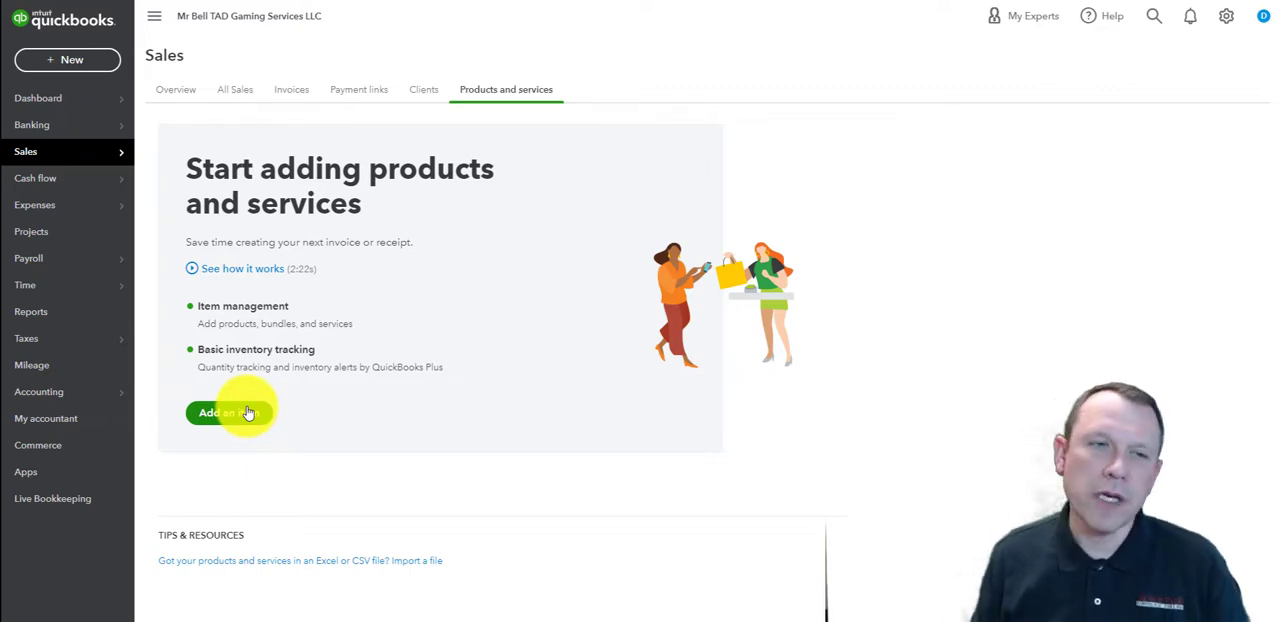
# Begin adding a first item so the Products and Services list appears
pyautogui.click(222, 412)
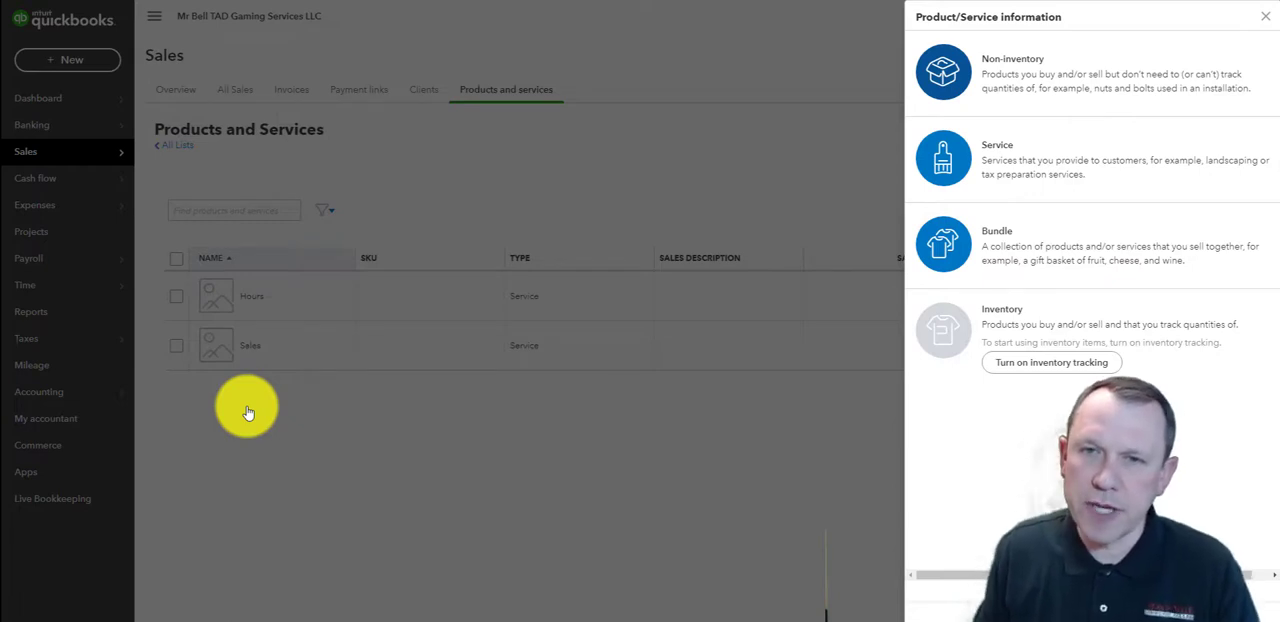
pyautogui.moveTo(744, 190)
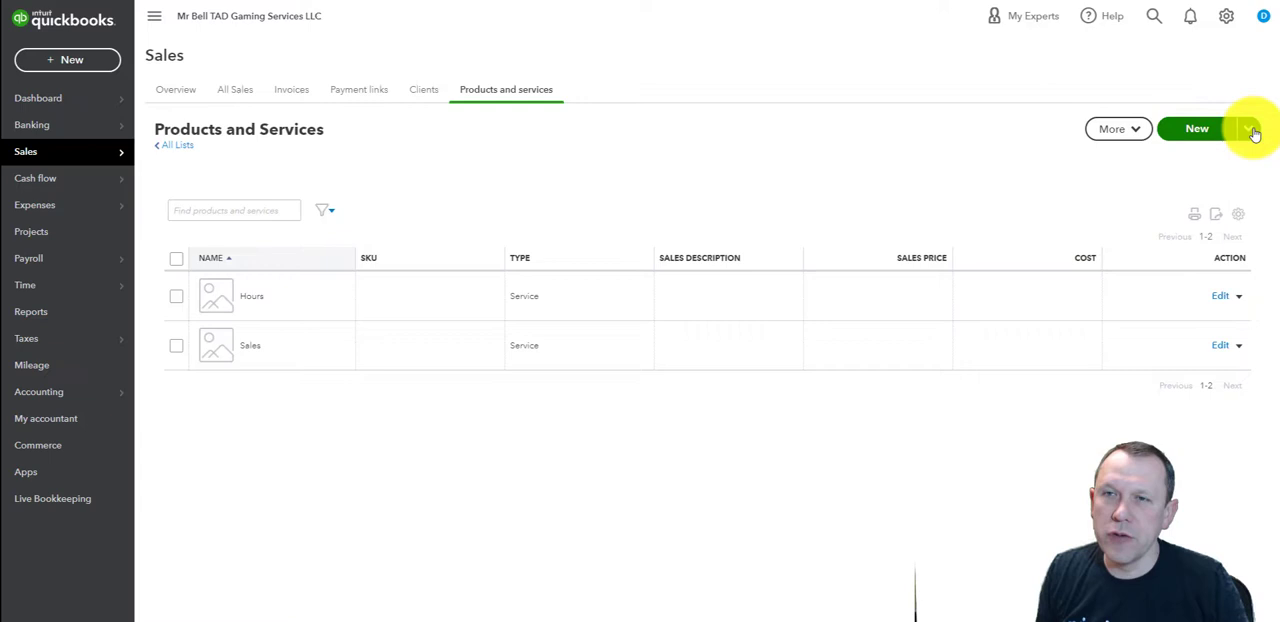
# Start a new item from the Products and Services list
pyautogui.click(1248, 130)
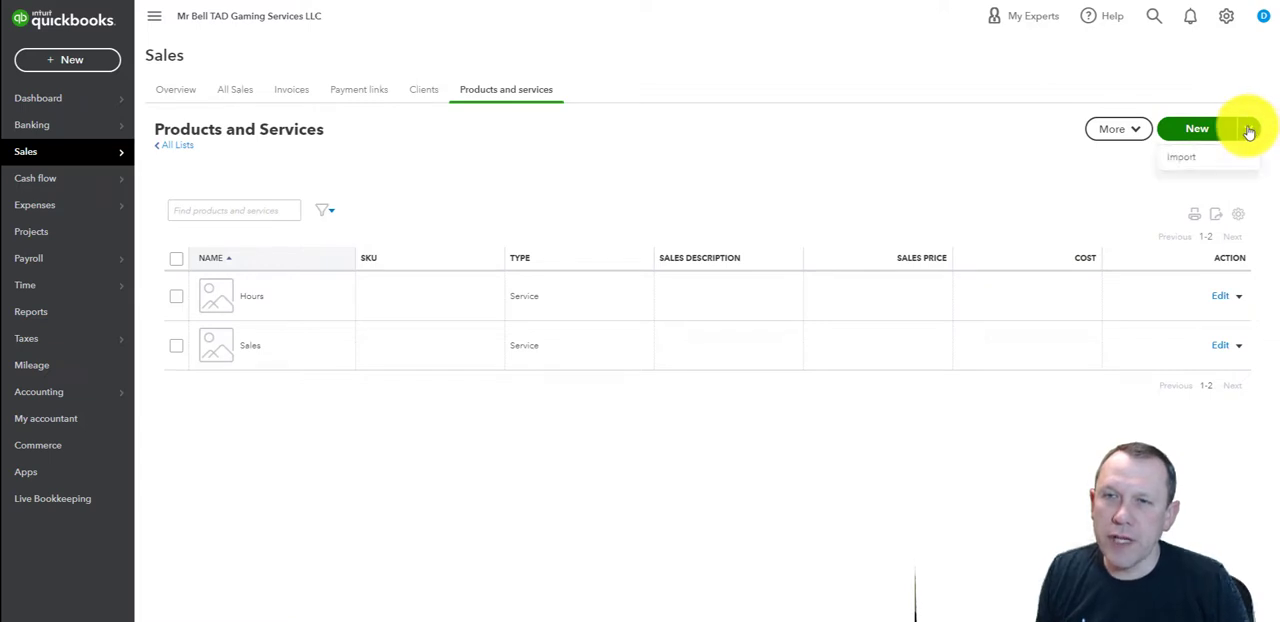
pyautogui.moveTo(1188, 156)
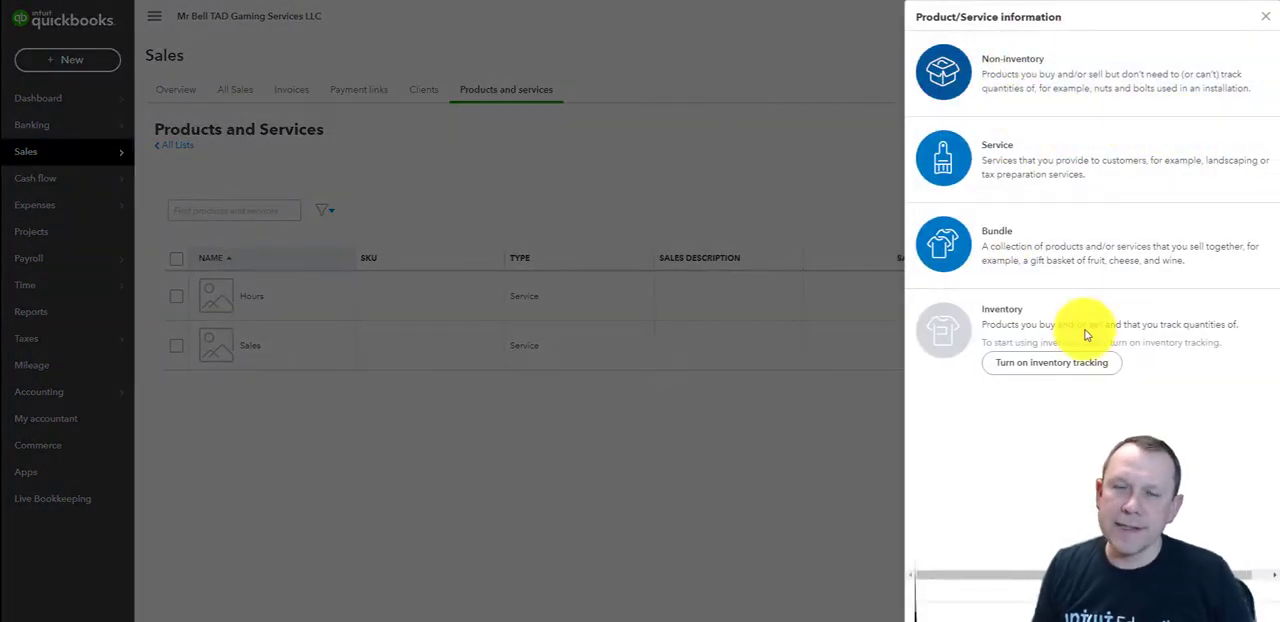
pyautogui.moveTo(996, 186)
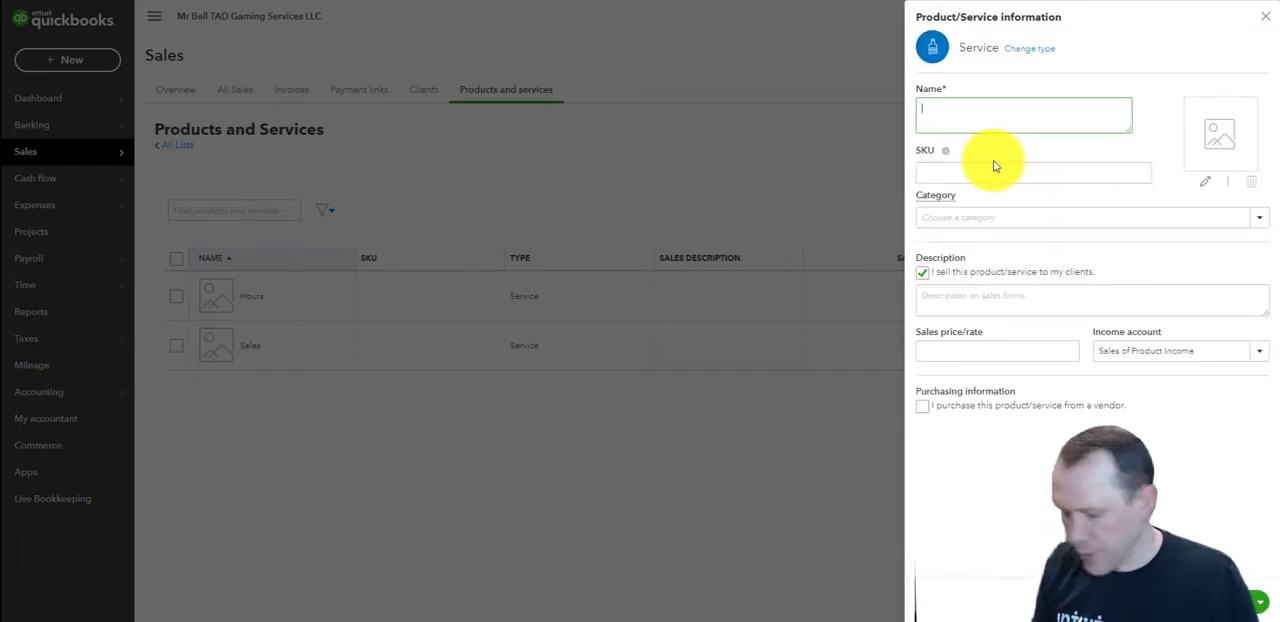
# Name the service Composer & Sounds, reuse it as the description, and post income to Revenue
pyautogui.write('Composer &')
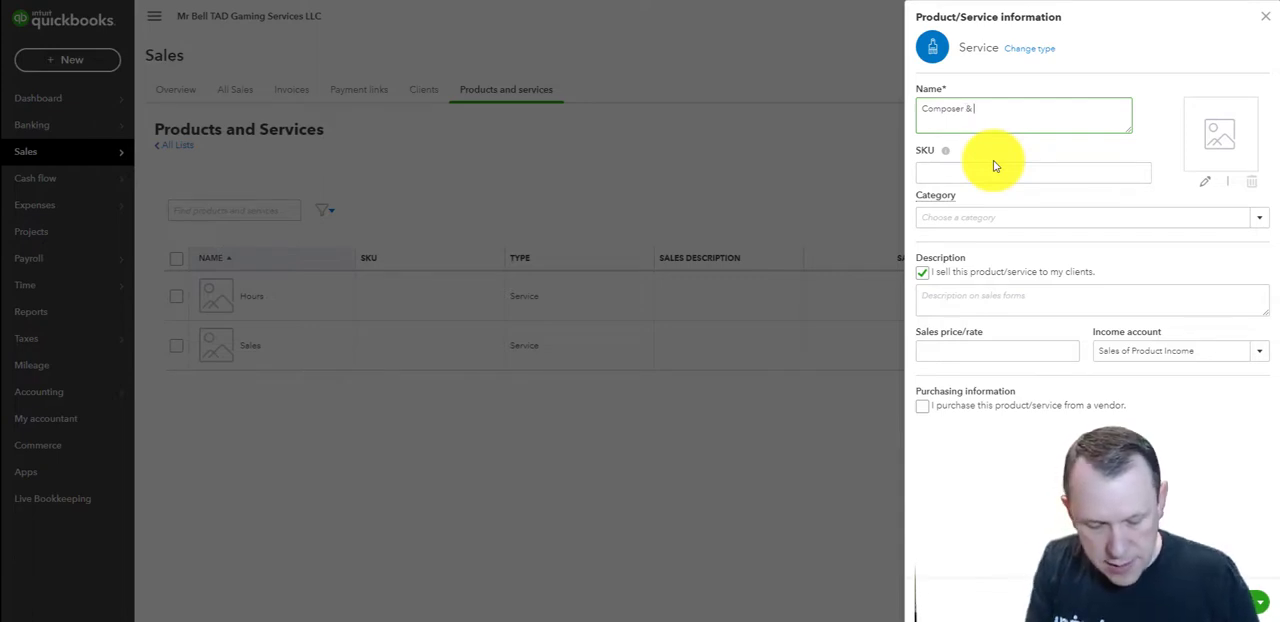
pyautogui.write('Sounds')
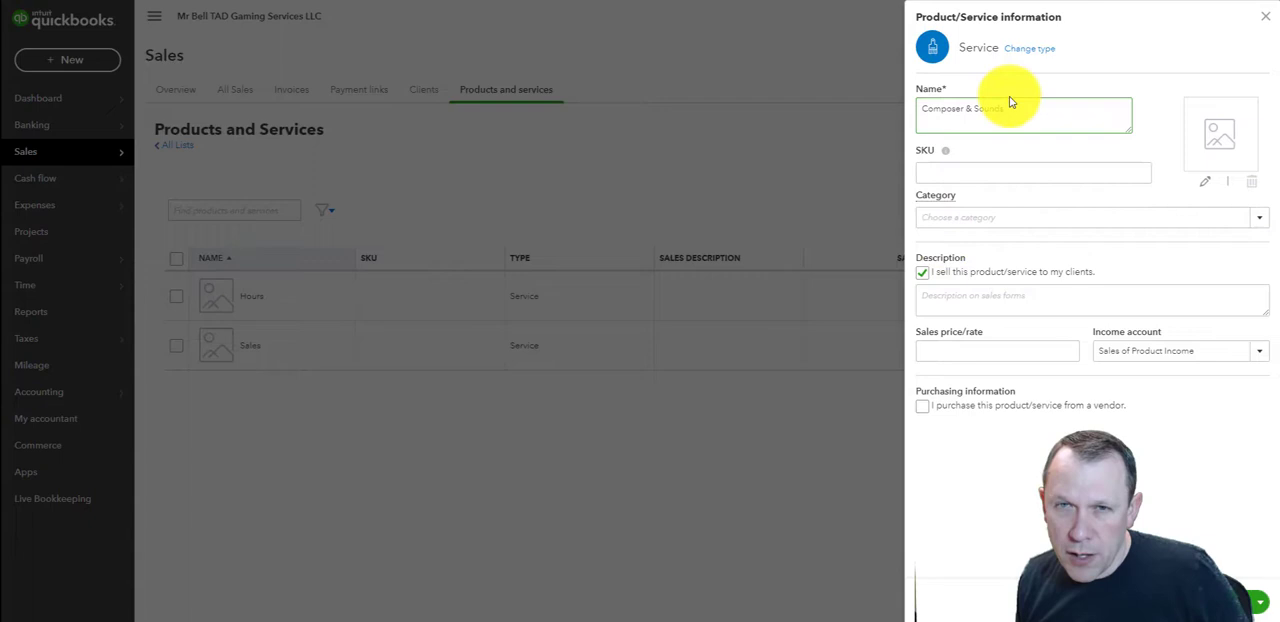
pyautogui.tripleClick(1022, 108)
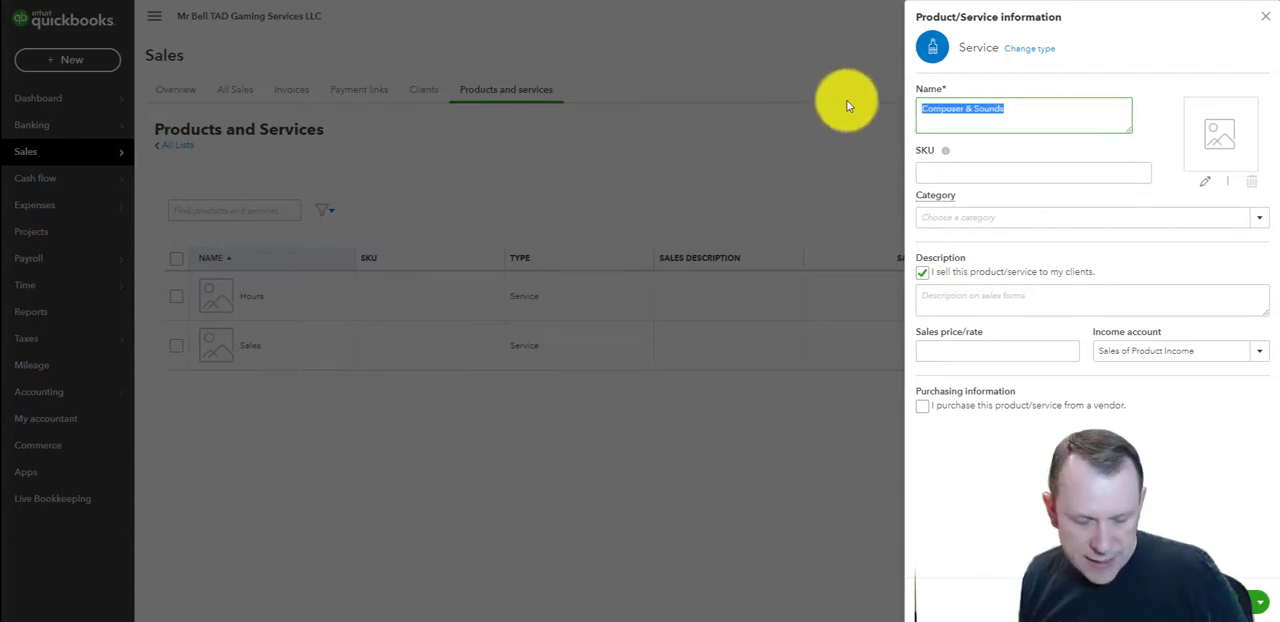
pyautogui.write('Composer & Sounds')
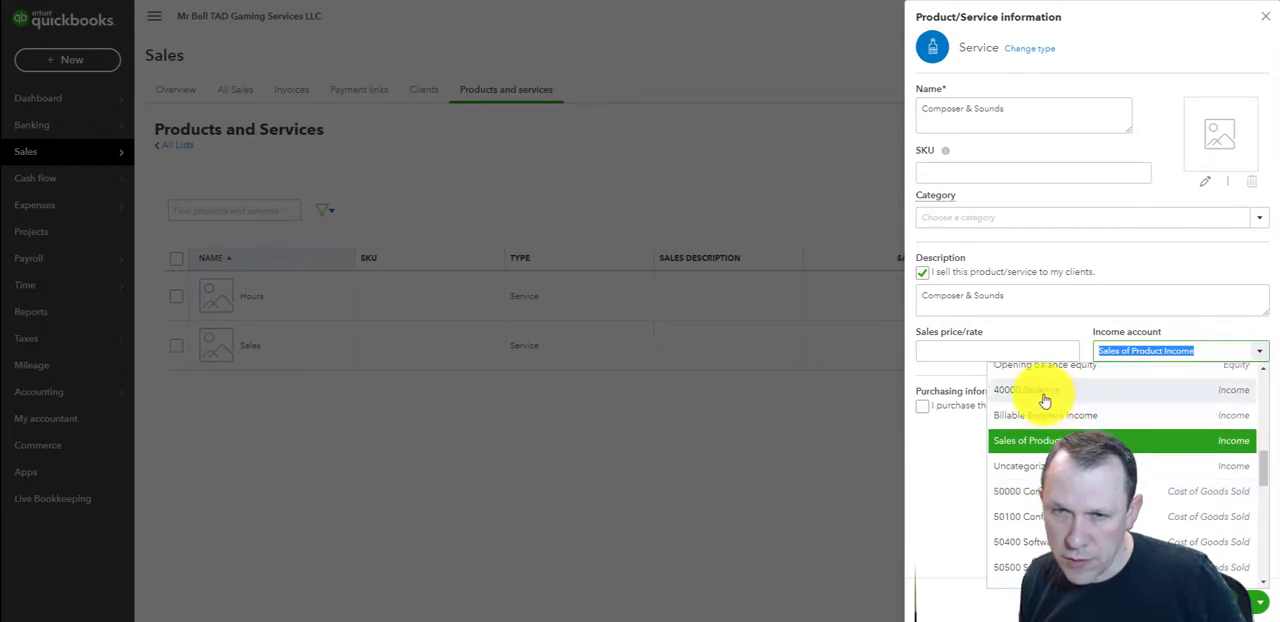
pyautogui.click(1020, 390)
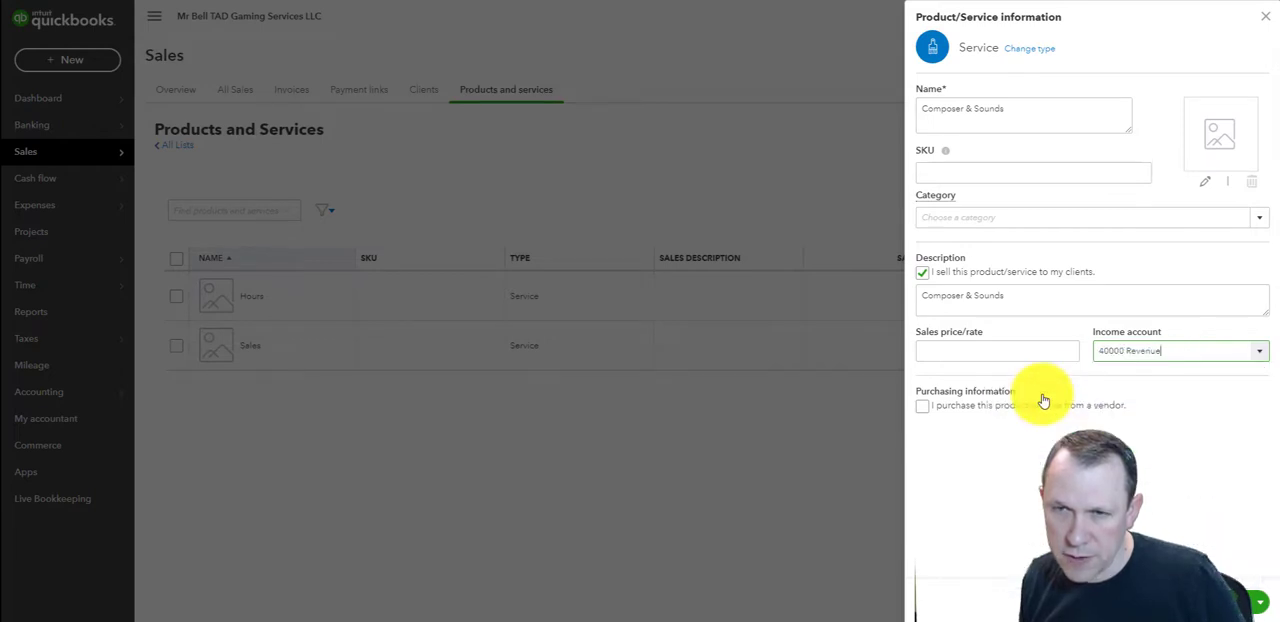
pyautogui.moveTo(1056, 472)
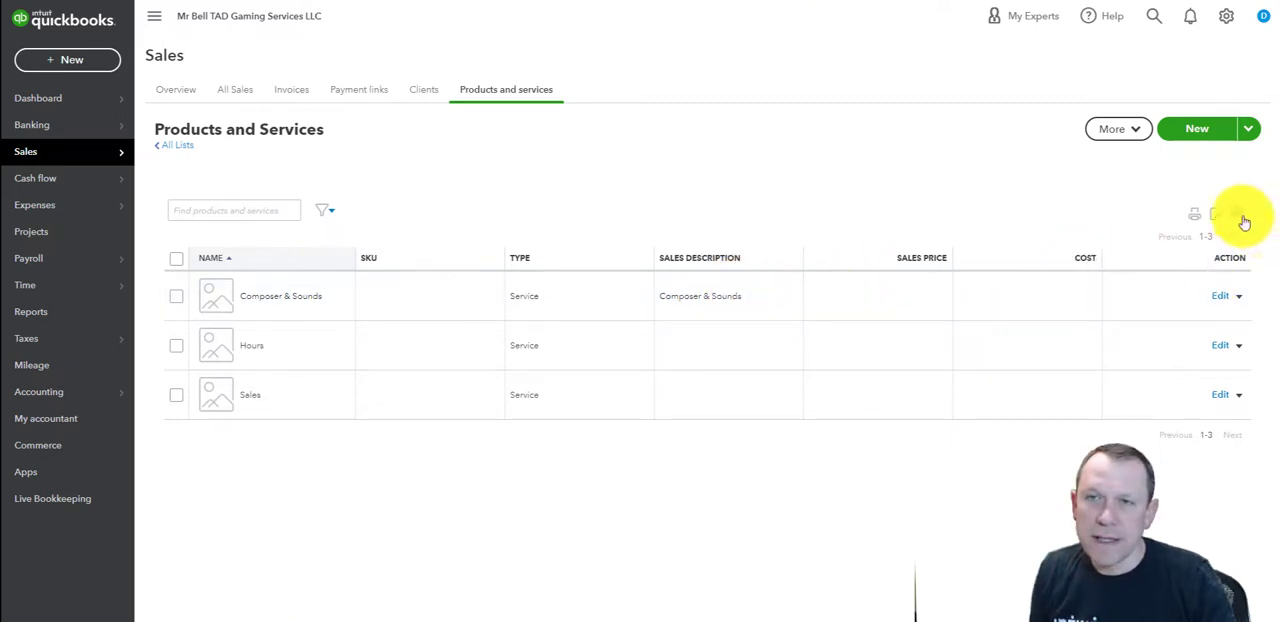
pyautogui.click(1240, 216)
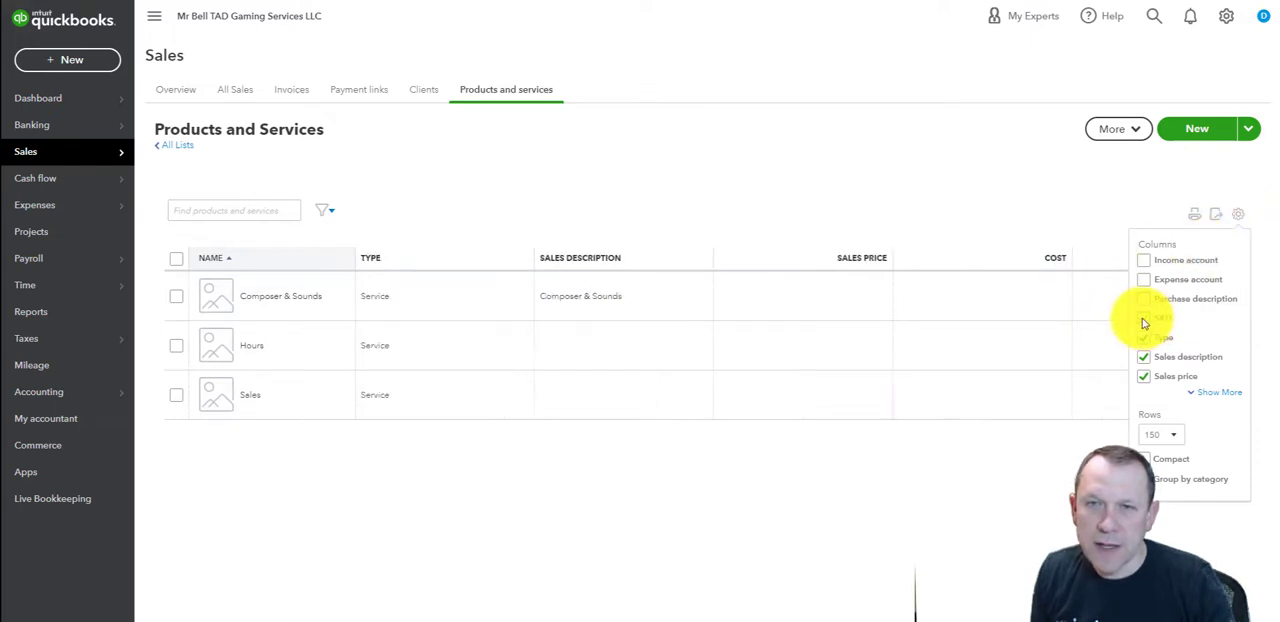
pyautogui.click(1144, 316)
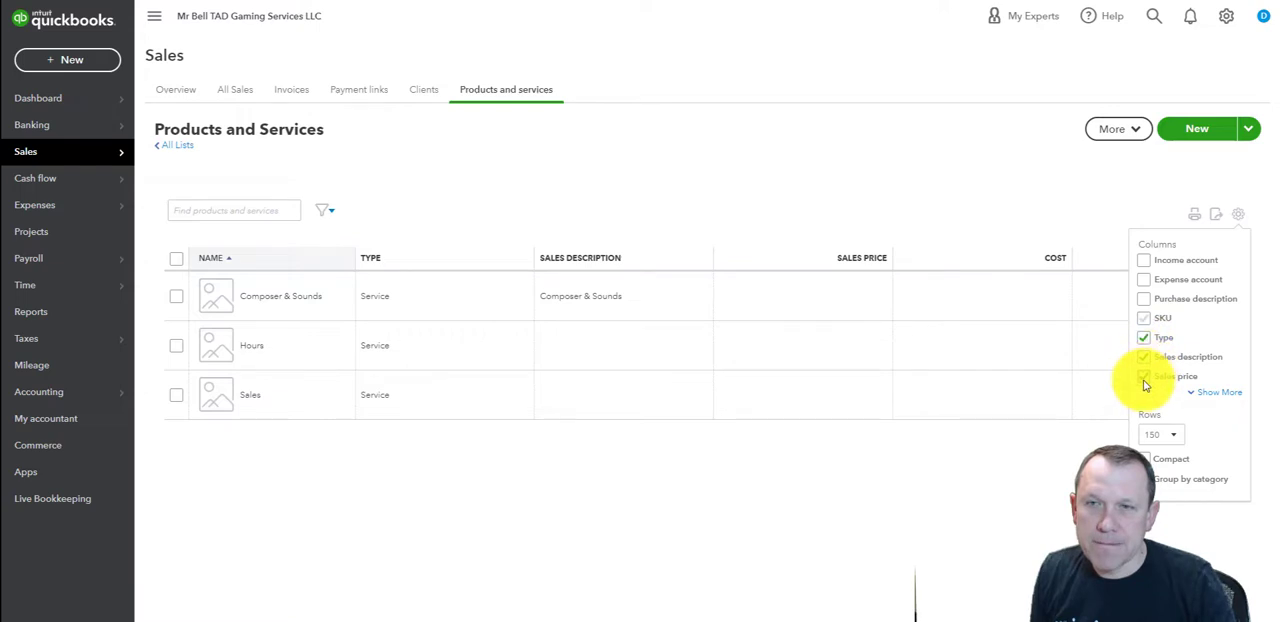
pyautogui.click(1144, 376)
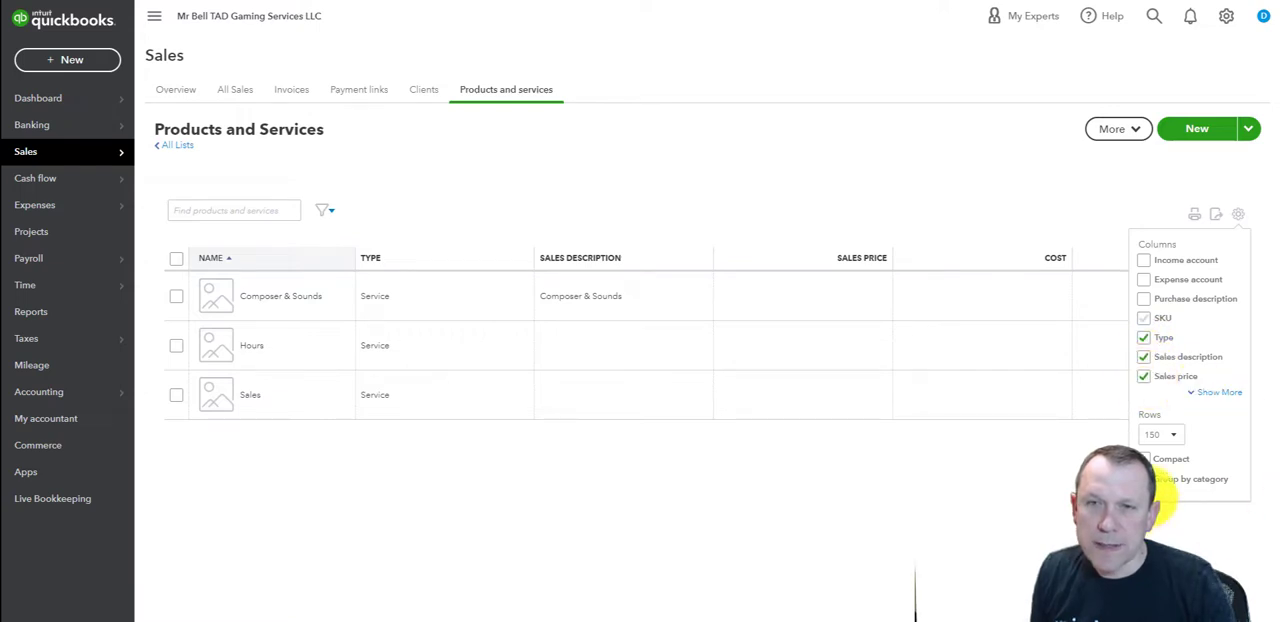
pyautogui.moveTo(1004, 176)
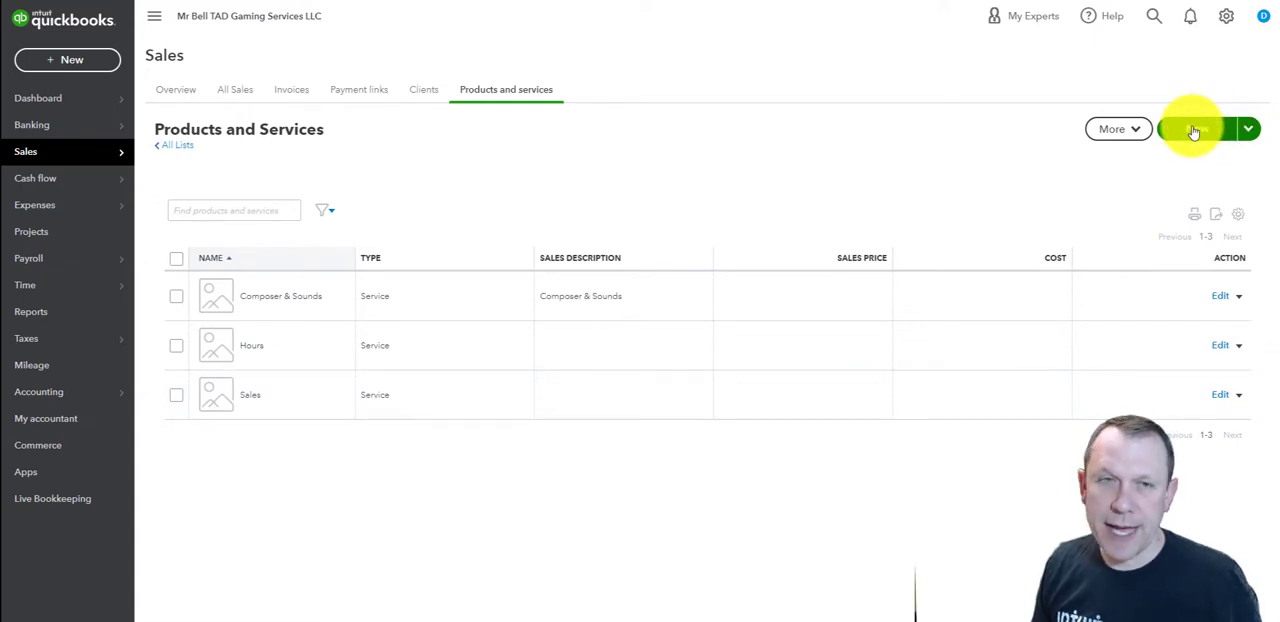
# Add Design & Graphics and Programming & Coding services with income posted to 40000 Revenue
pyautogui.click(1196, 128)
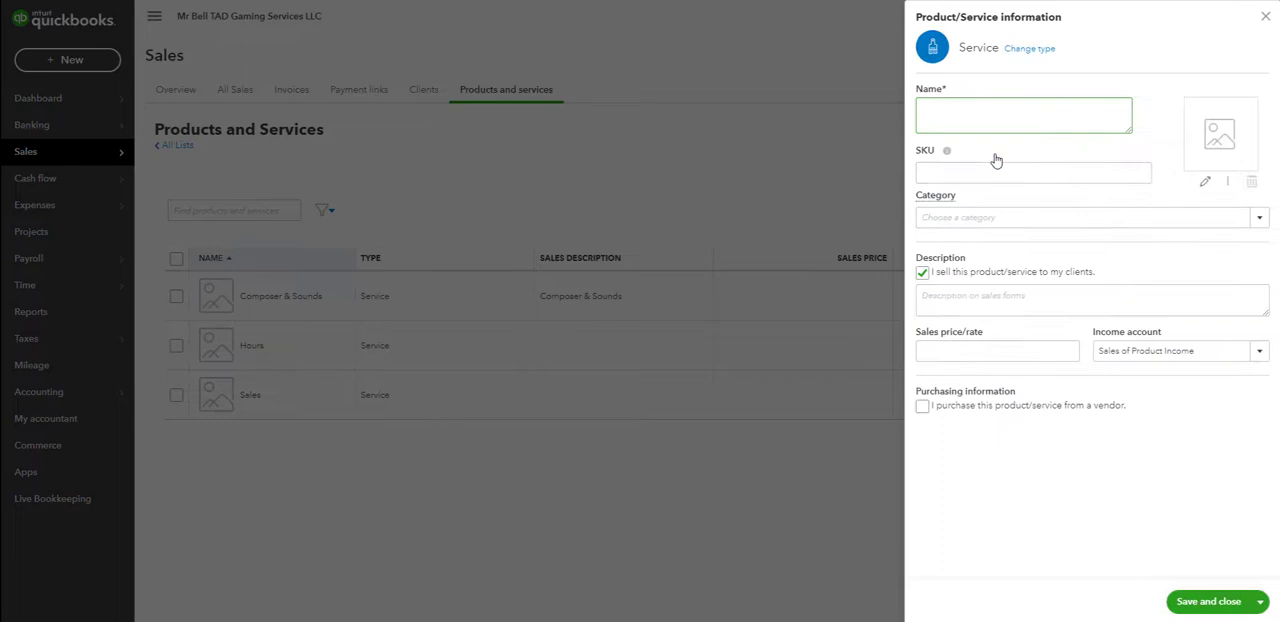
pyautogui.write('Design & Graphics')
pyautogui.click(1180, 350)
pyautogui.write('40000 Revenue')
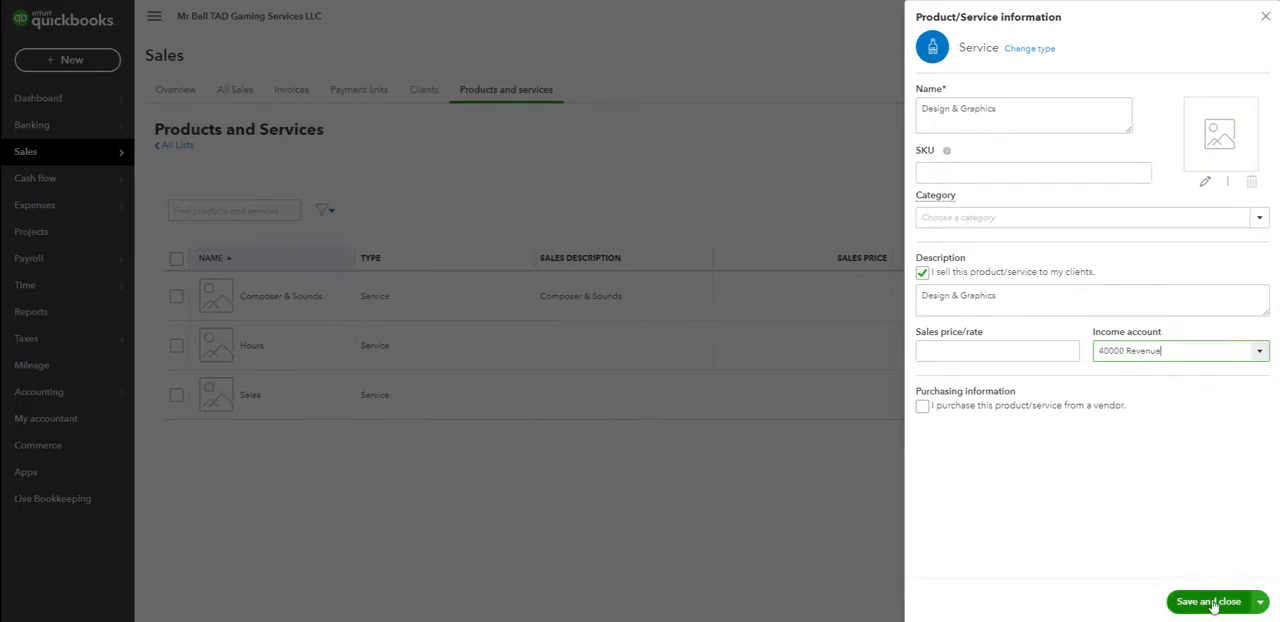
pyautogui.click(1204, 600)
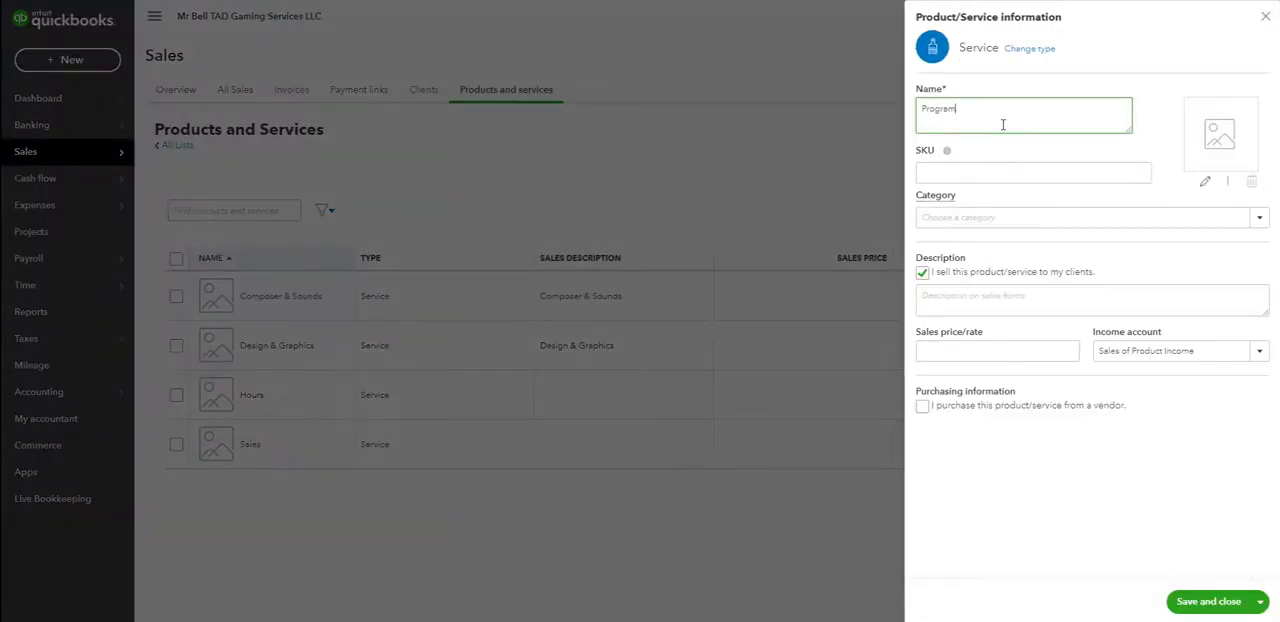
pyautogui.write('Programming & Coding')
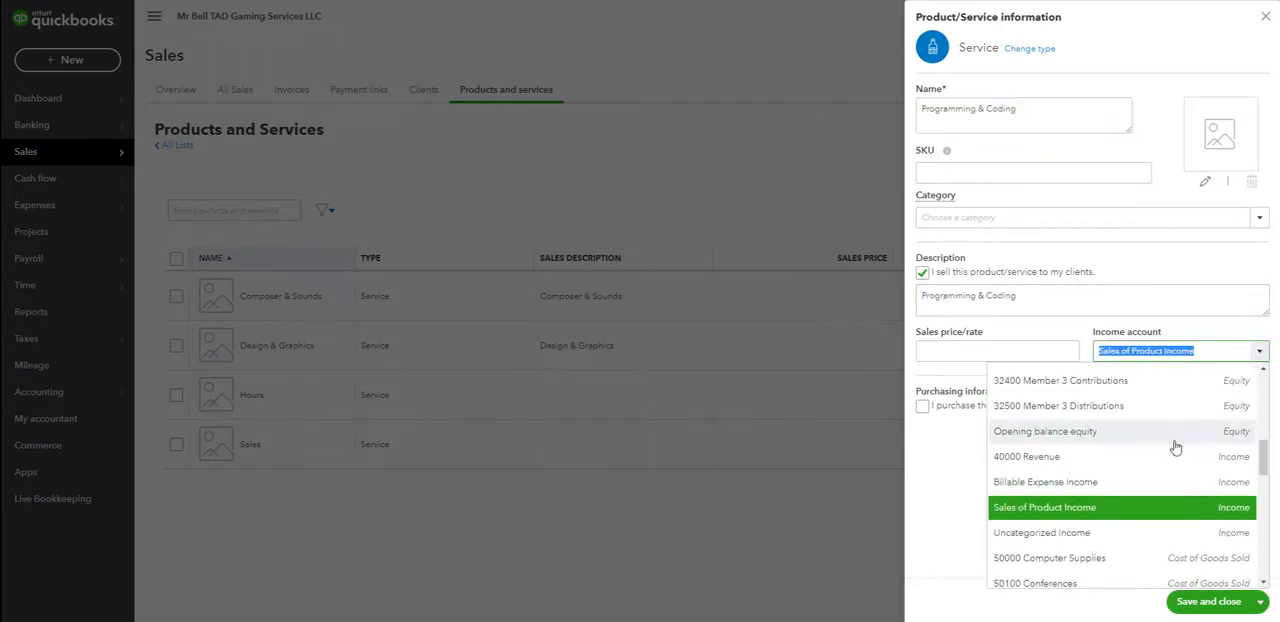
pyautogui.click(1208, 600)
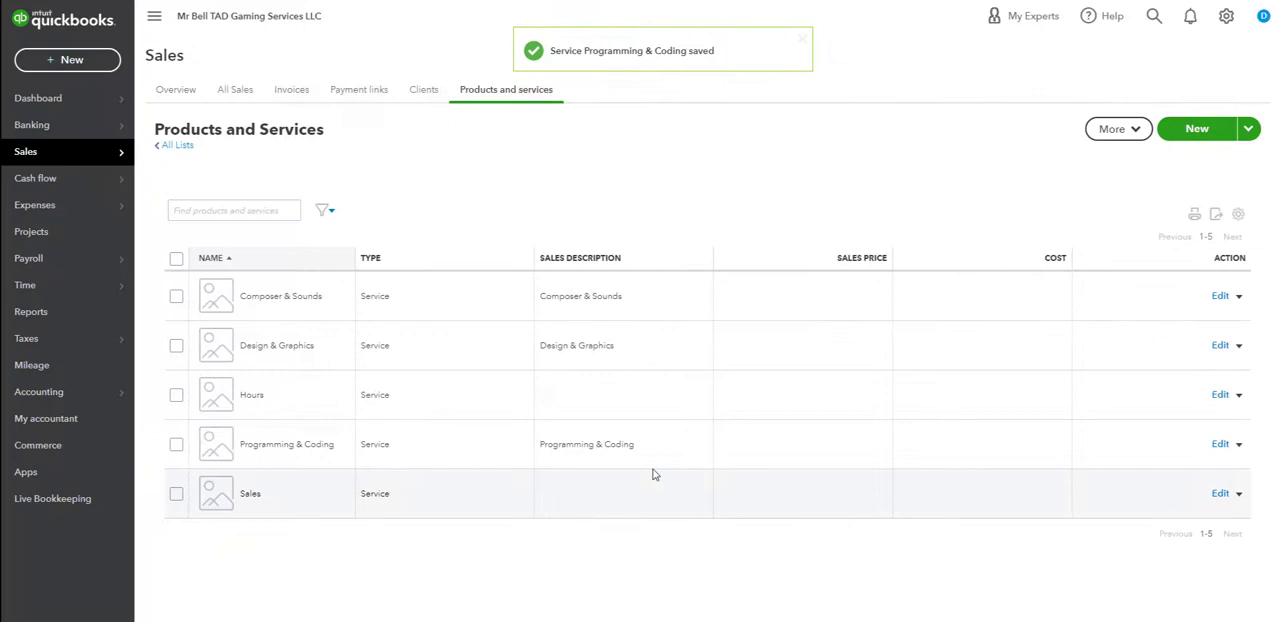
# Add a Testing service with 40000 Revenue as its income account
pyautogui.click(1196, 128)
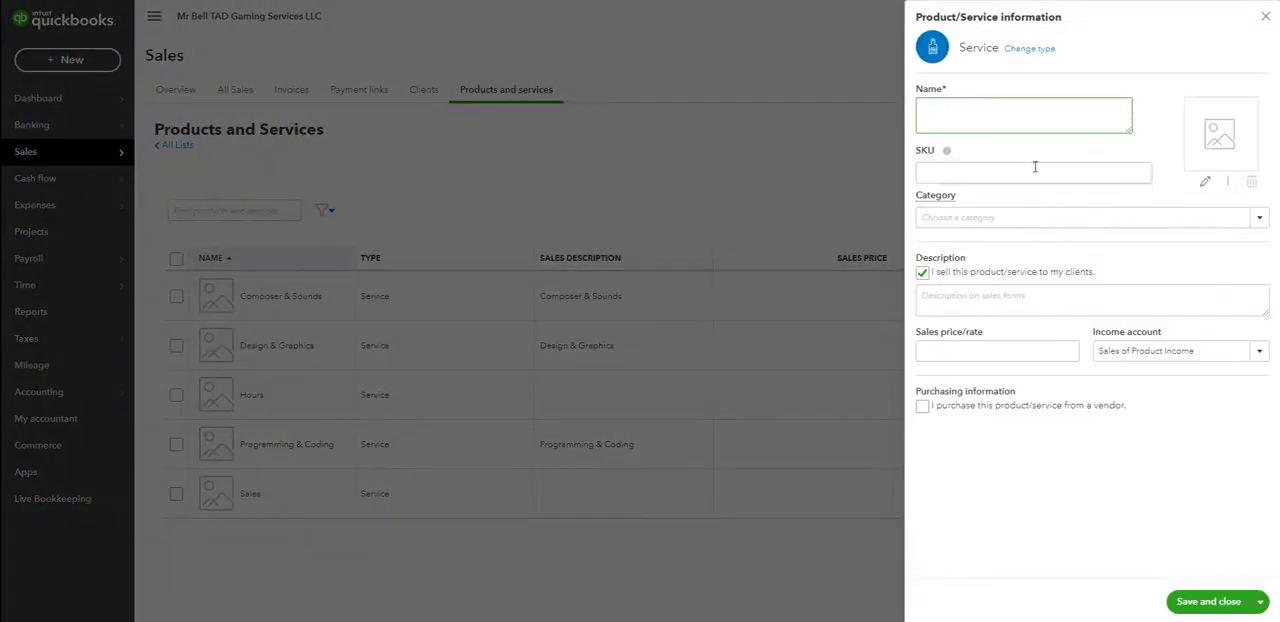
pyautogui.write('Testing')
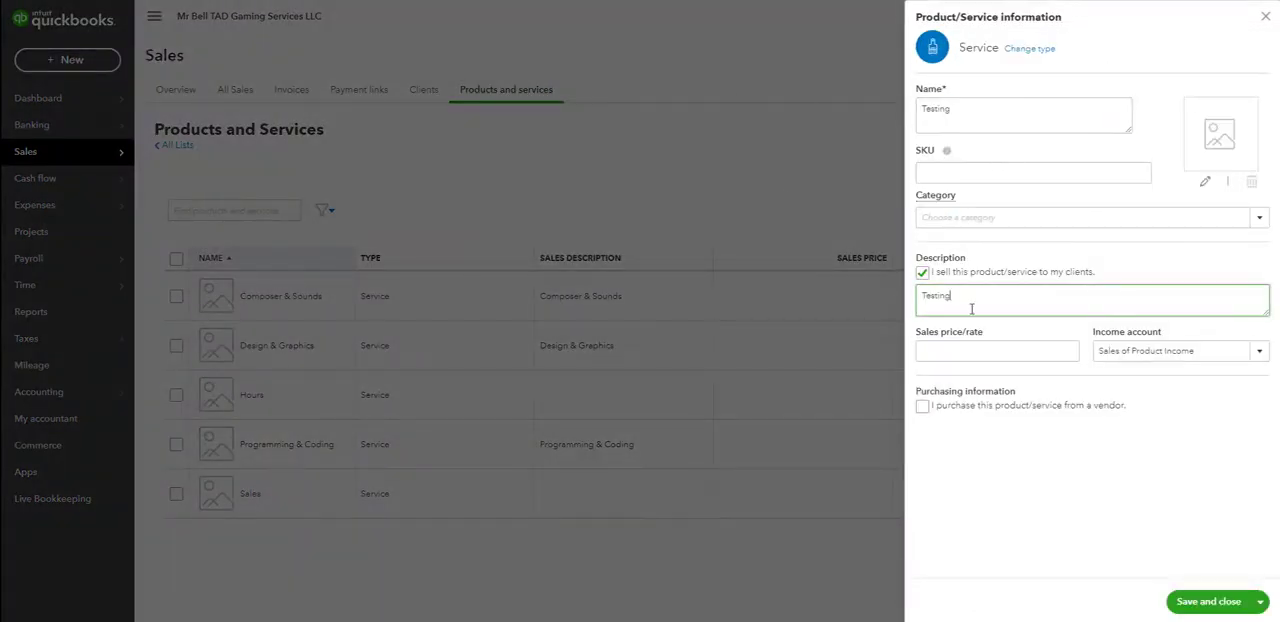
pyautogui.click(1260, 350)
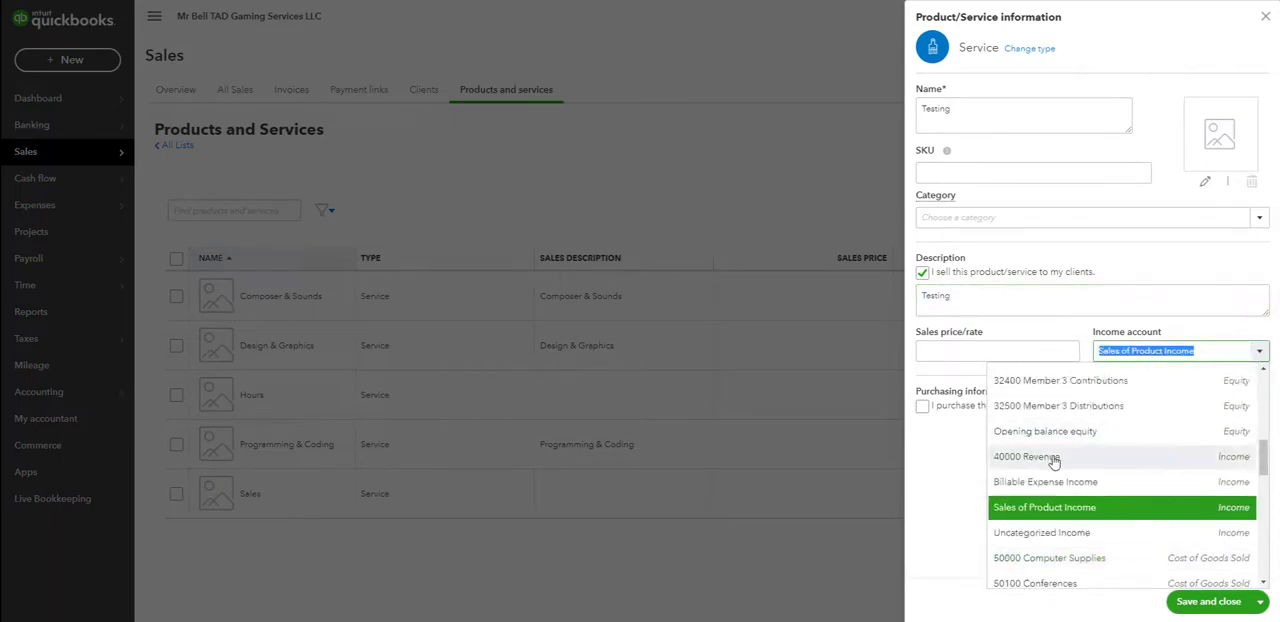
pyautogui.click(1210, 600)
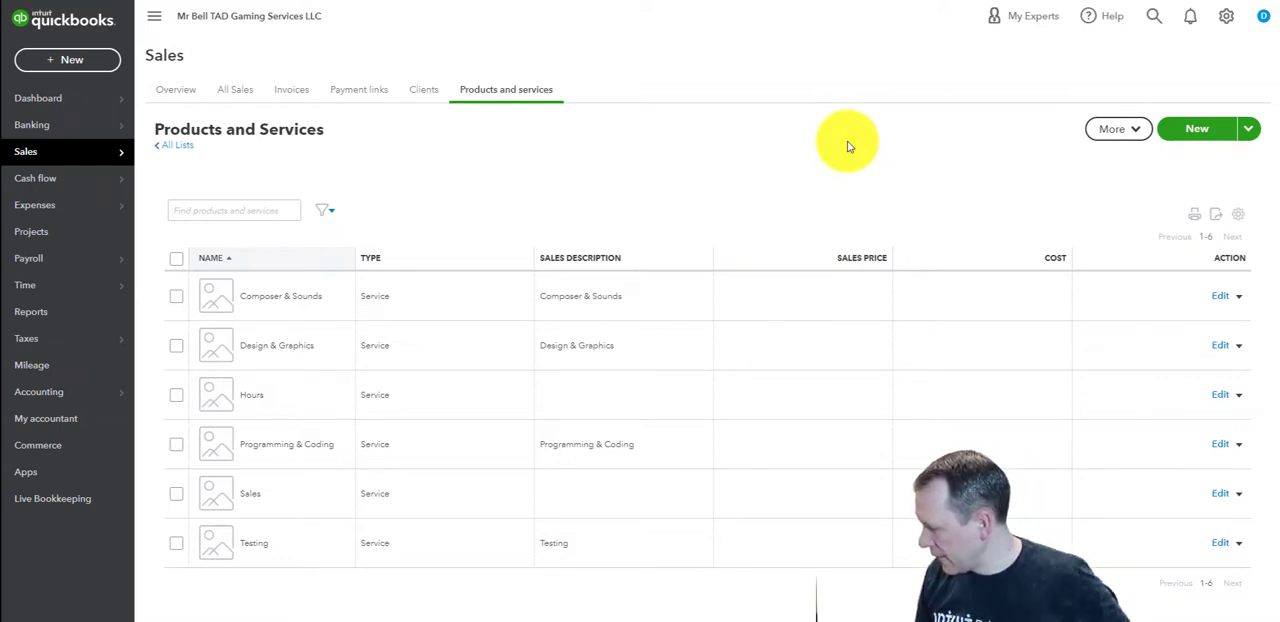
pyautogui.moveTo(572, 318)
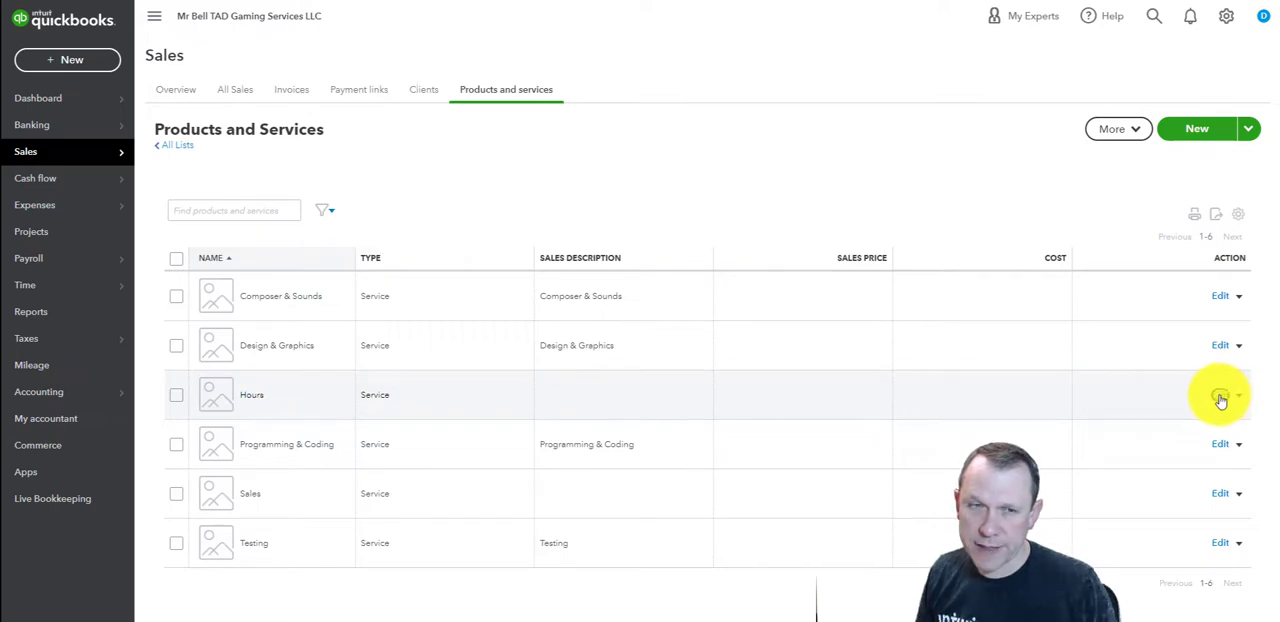
# Edit the Hours and Sales services so both post income to 40000 Revenue, saving each
pyautogui.click(1220, 394)
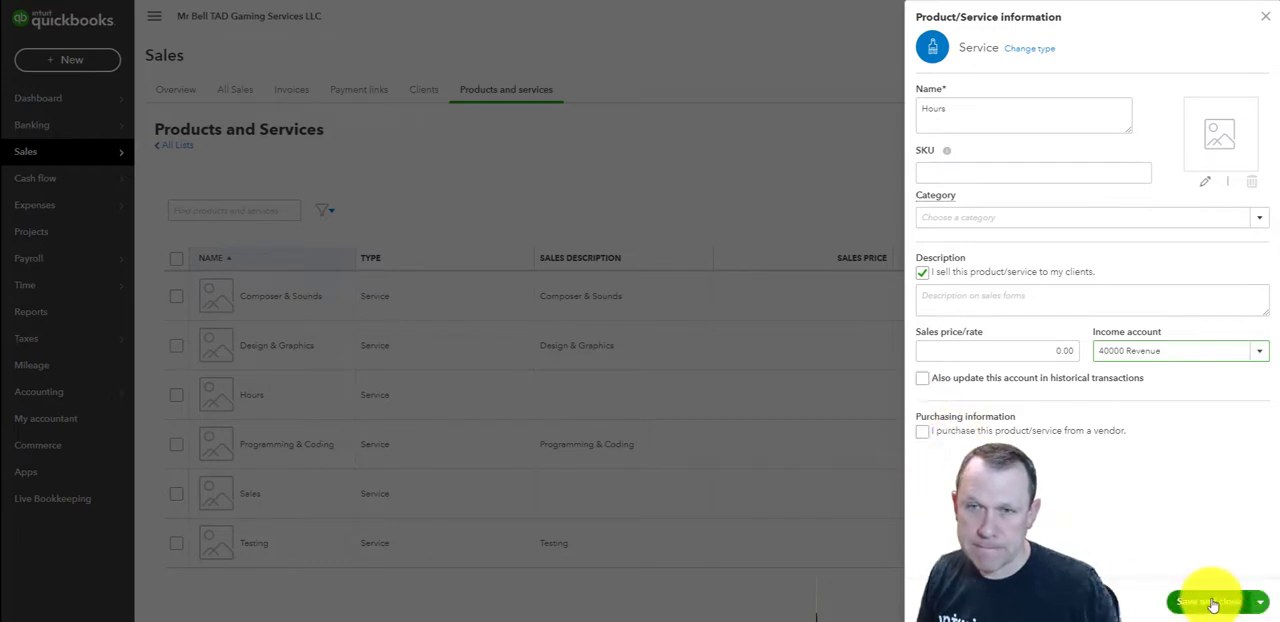
pyautogui.click(1210, 600)
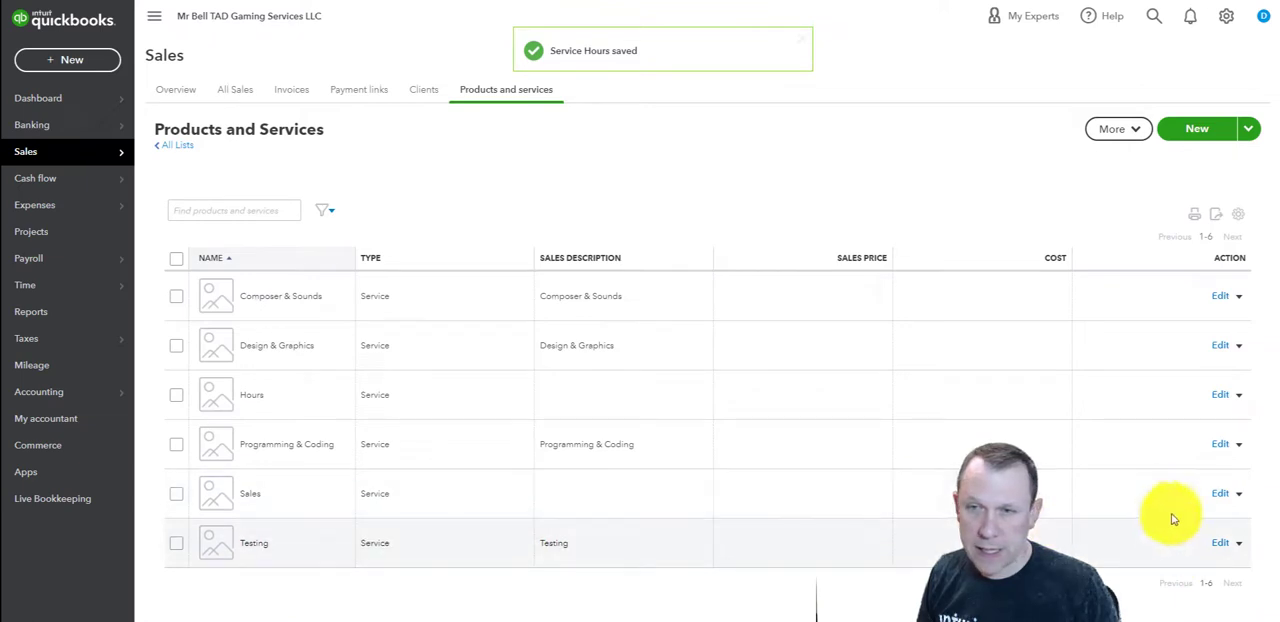
pyautogui.click(1220, 492)
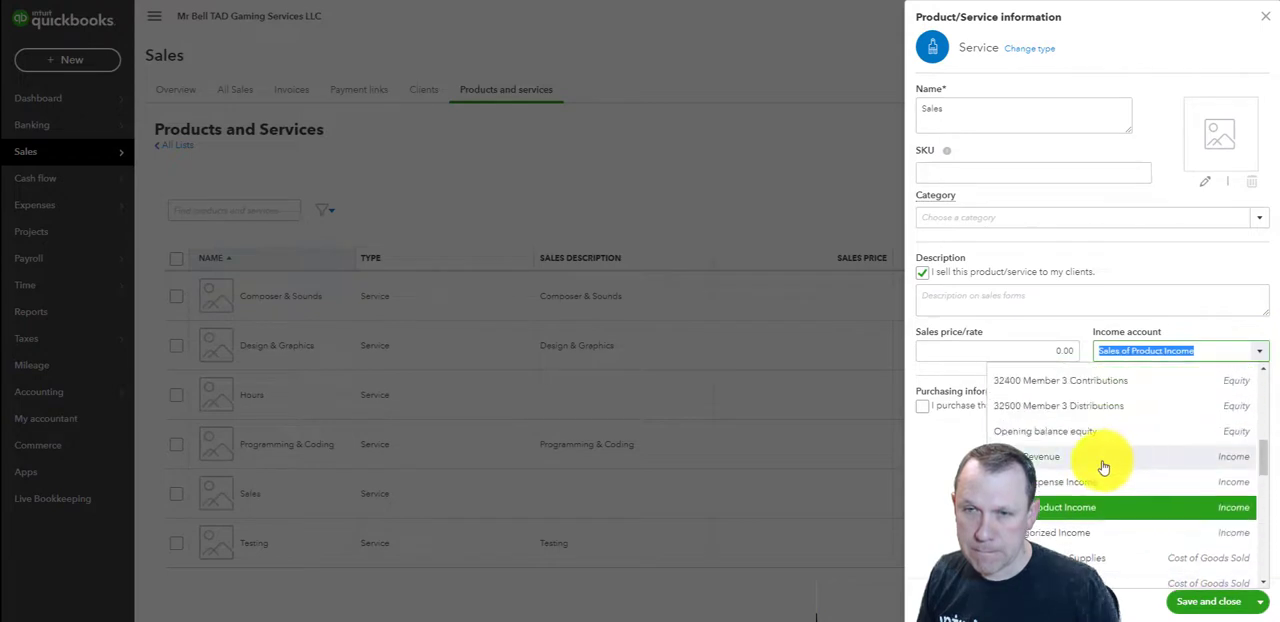
pyautogui.click(1040, 456)
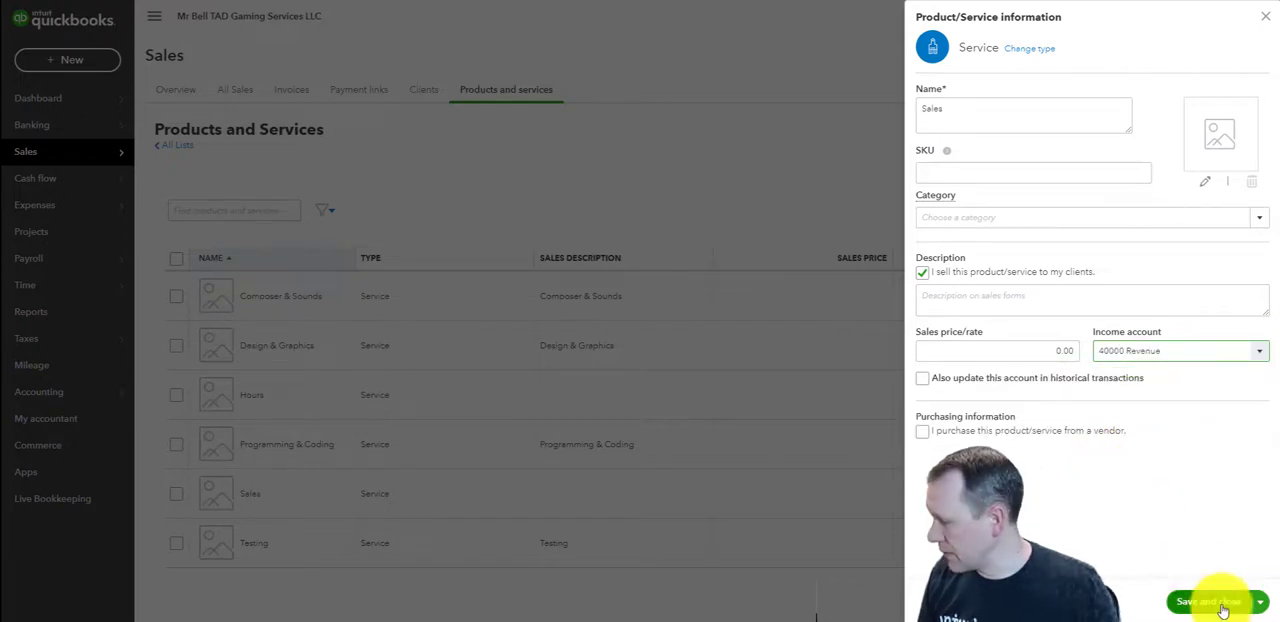
pyautogui.click(1204, 600)
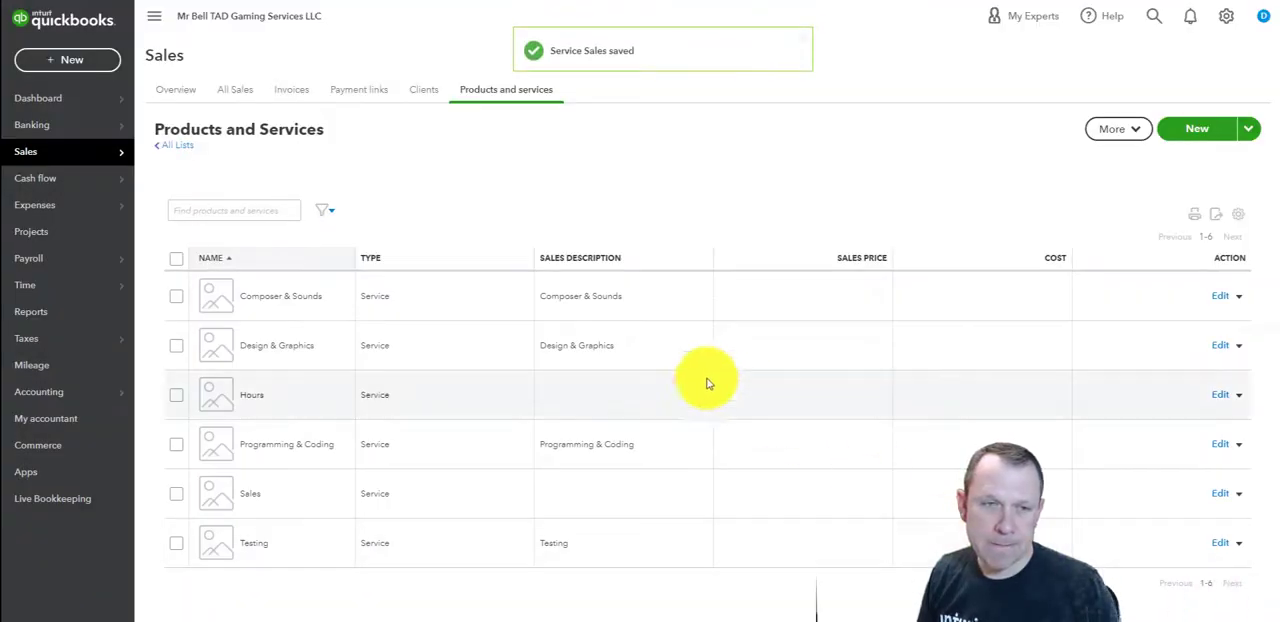